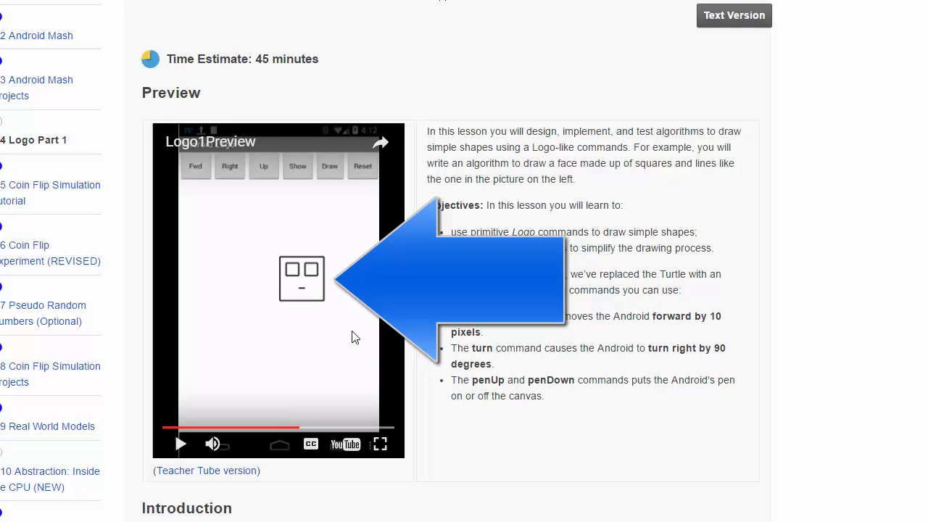
pyautogui.moveTo(312, 312)
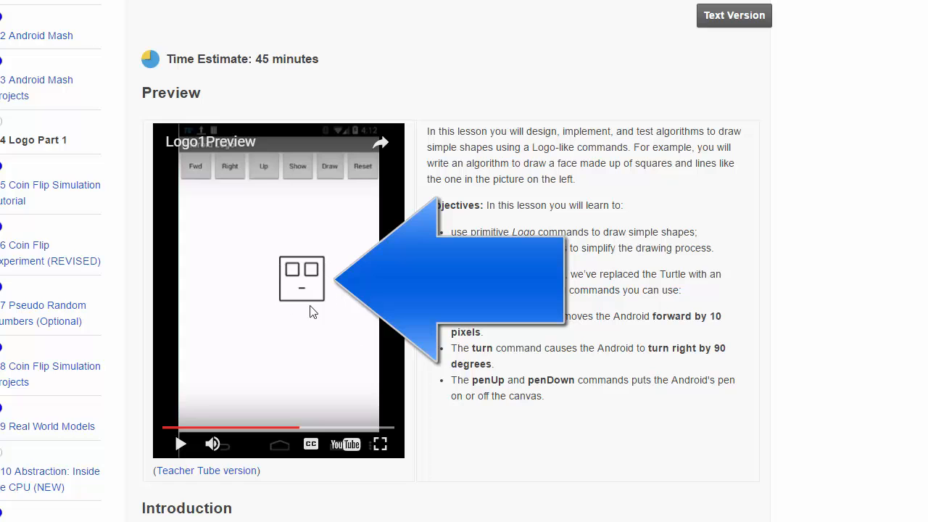
pyautogui.moveTo(288, 308)
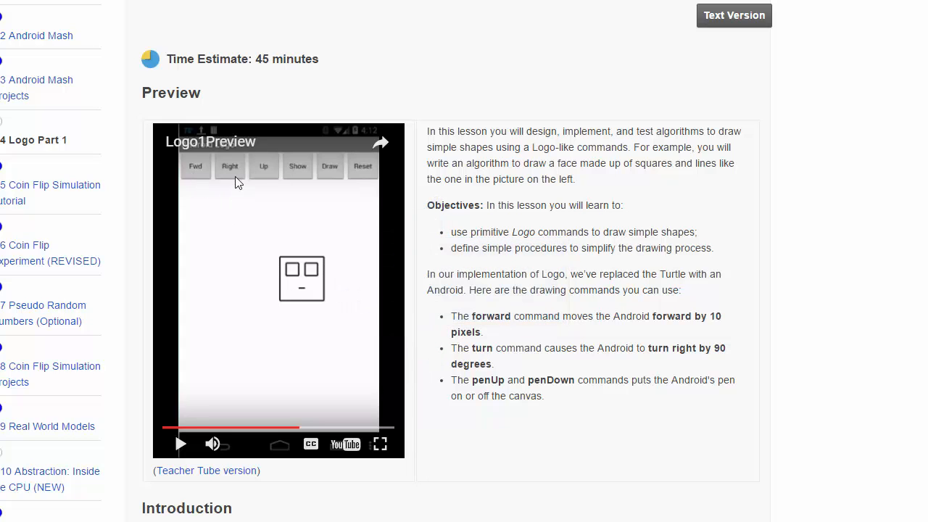
pyautogui.moveTo(342, 183)
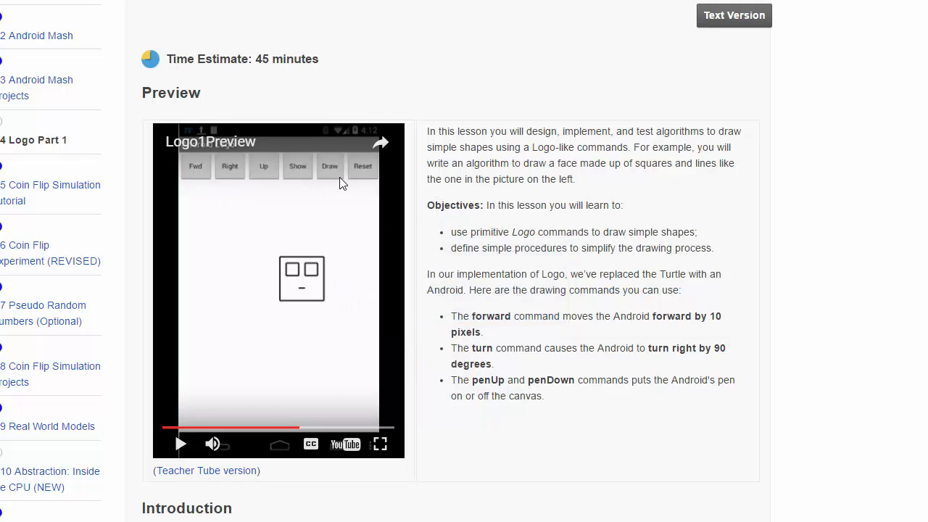
pyautogui.moveTo(306, 300)
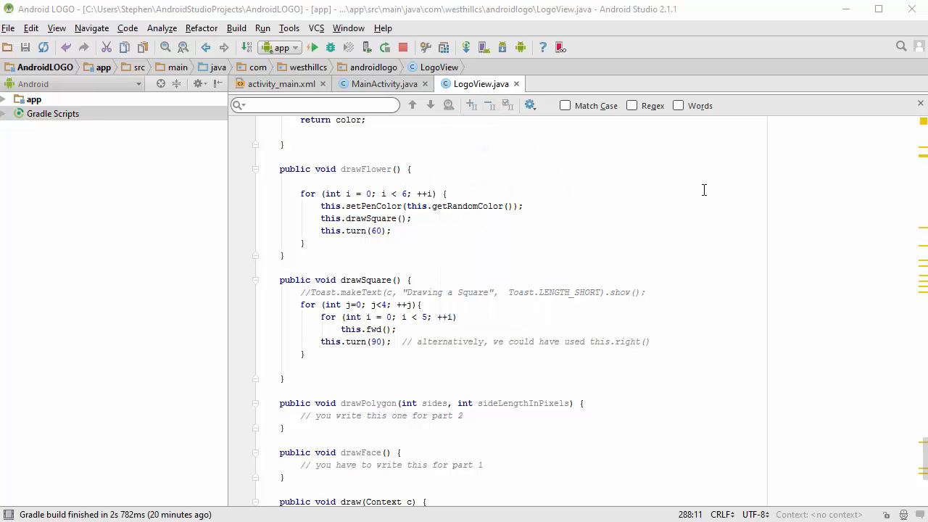
# Step: Comment out the Toast.makeText line, activate this.drawFace(), and add a blank line inside drawFace()
pyautogui.scroll(-3)
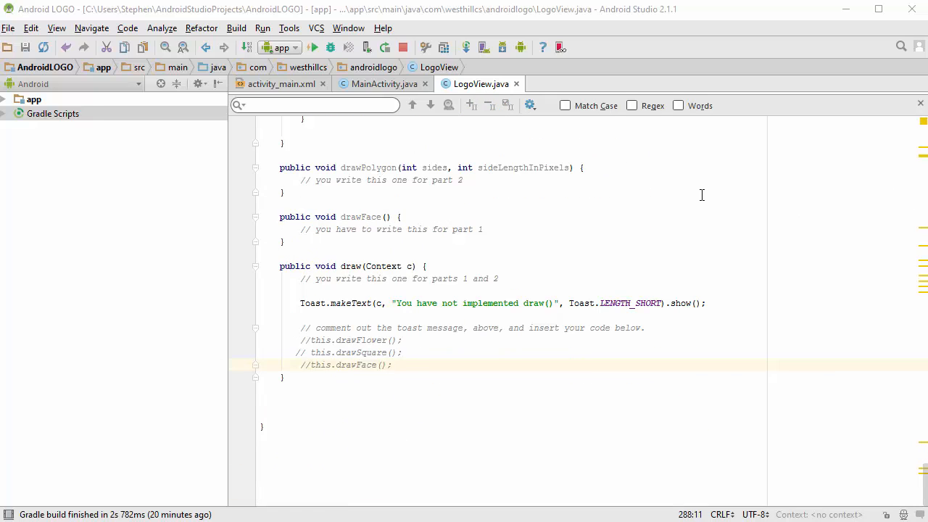
pyautogui.moveTo(426, 316)
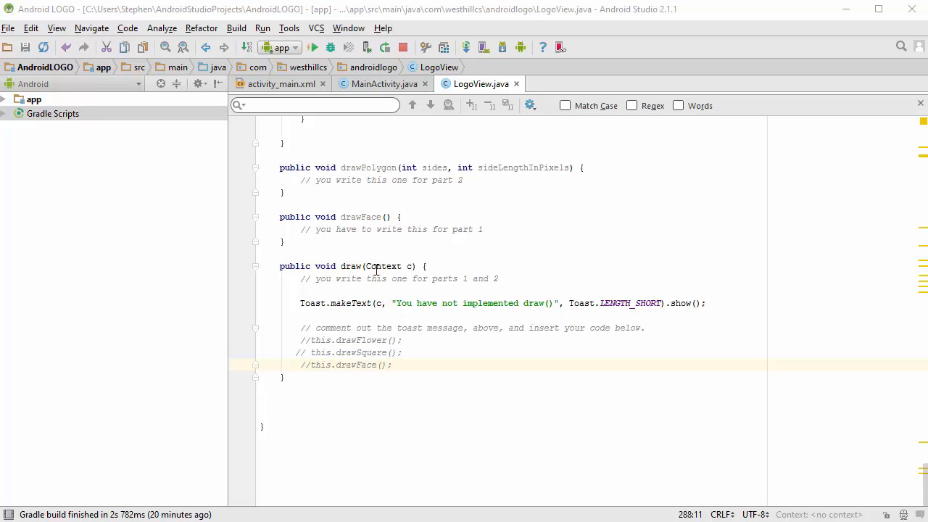
pyautogui.moveTo(348, 229)
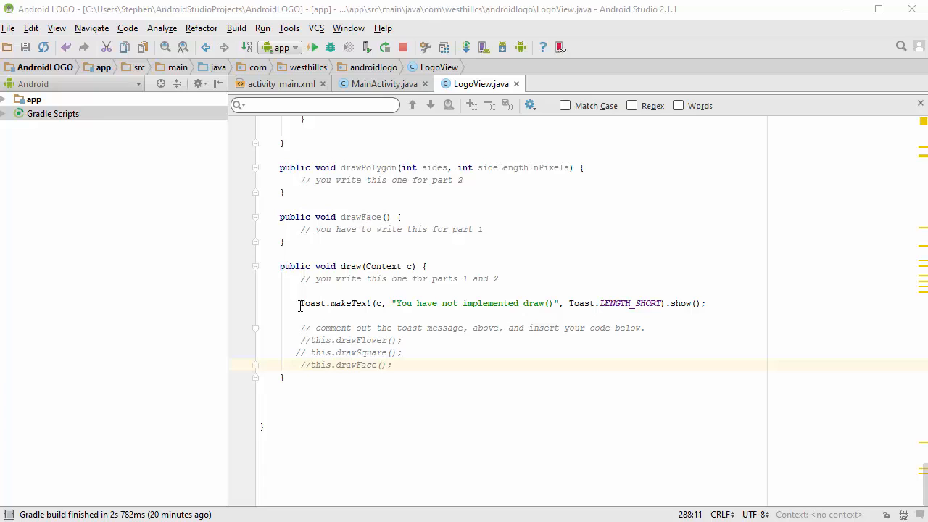
pyautogui.click(349, 304)
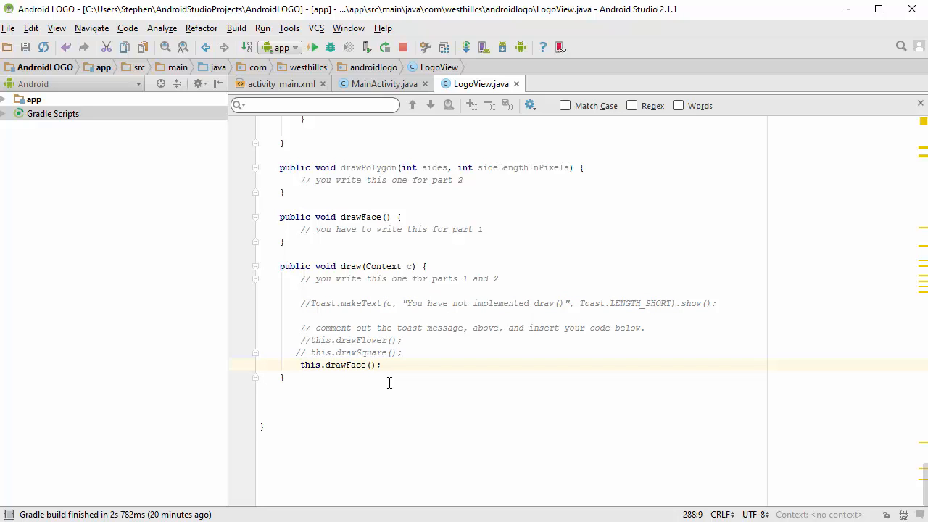
pyautogui.click(482, 229)
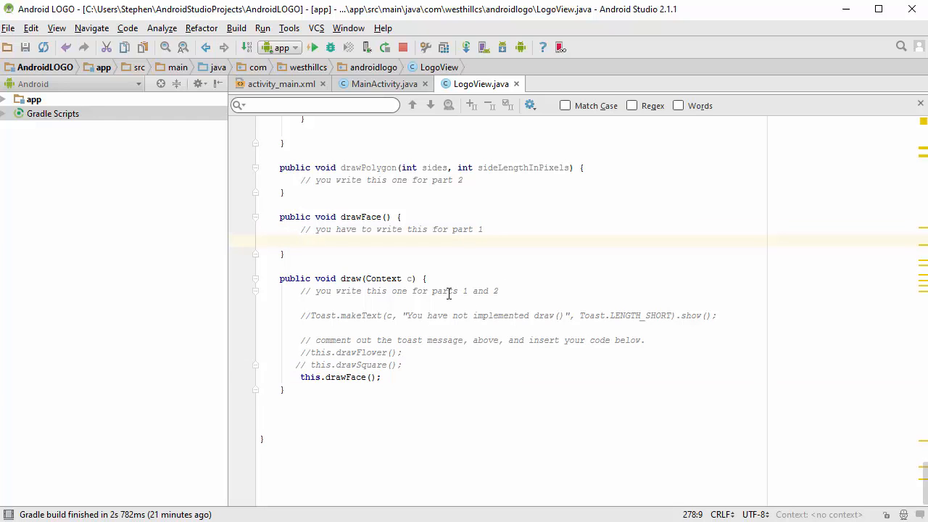
pyautogui.scroll(3)
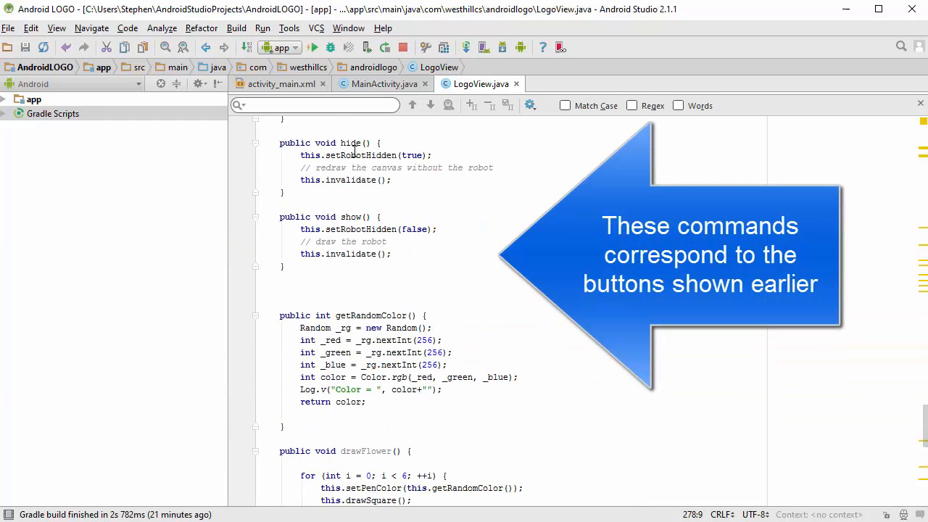
pyautogui.scroll(3)
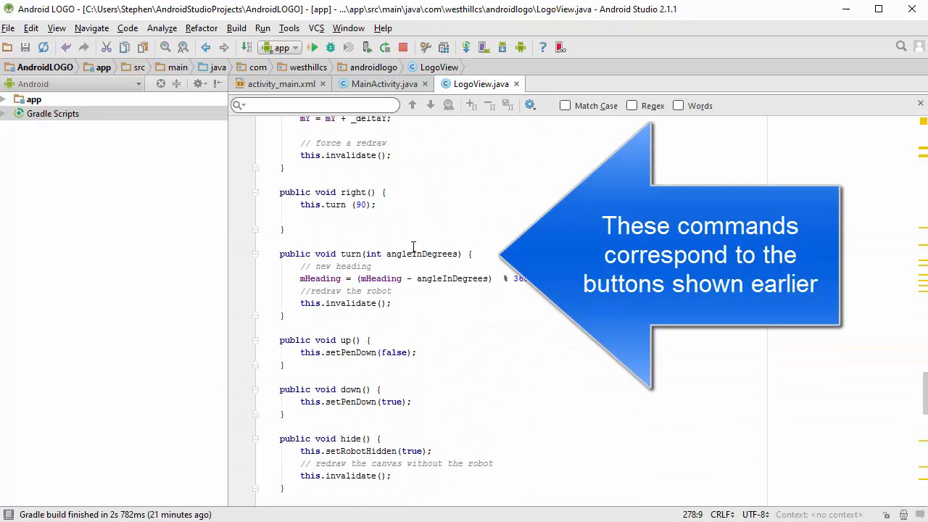
pyautogui.scroll(3)
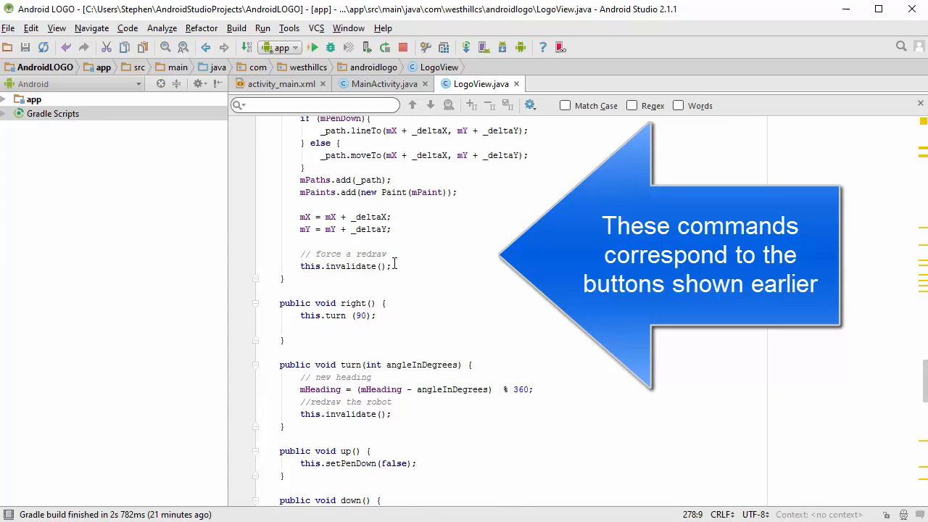
pyautogui.scroll(-3)
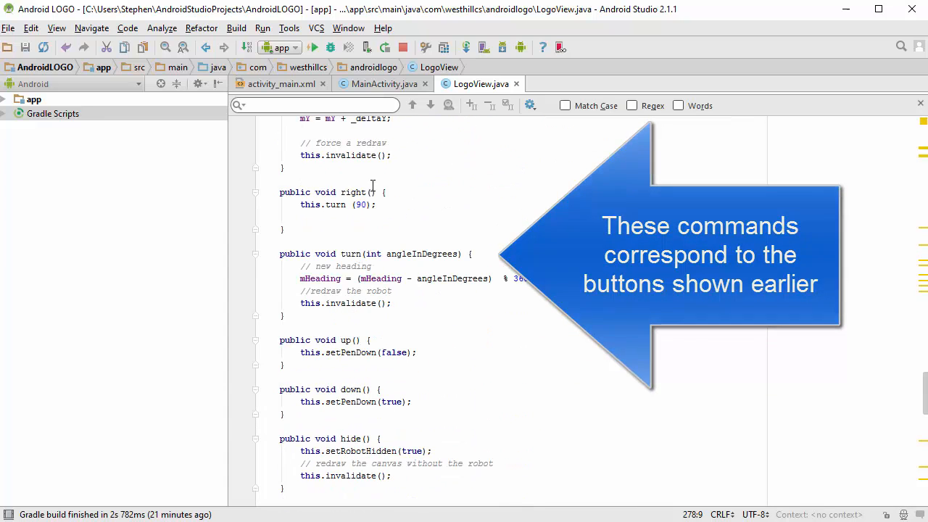
pyautogui.scroll(-3)
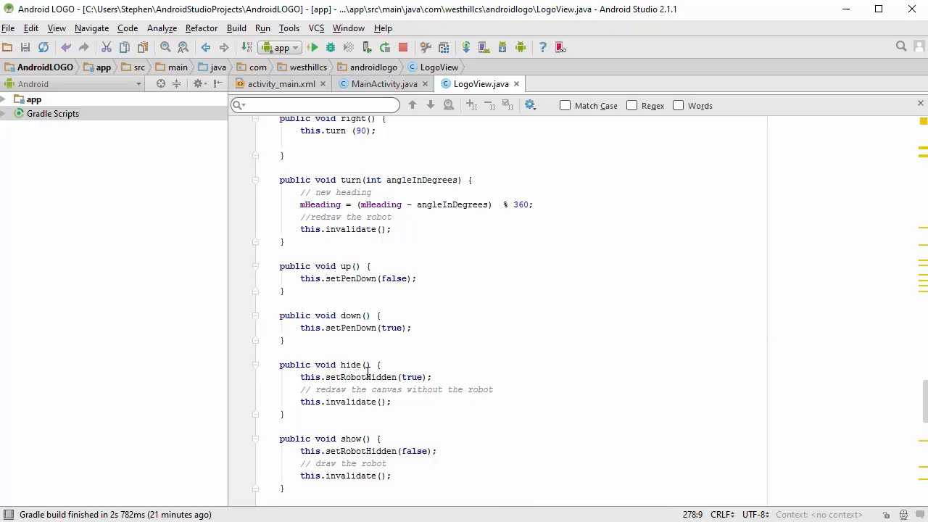
pyautogui.scroll(-3)
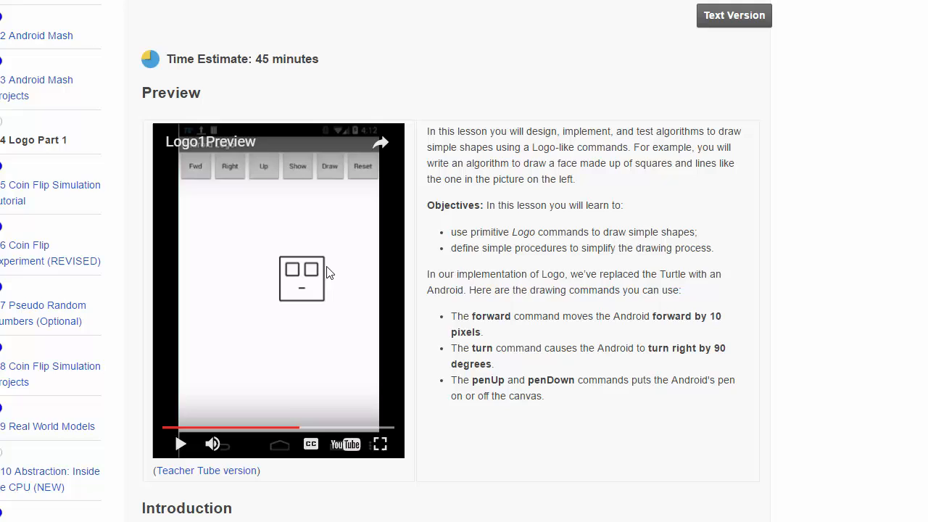
pyautogui.moveTo(322, 276)
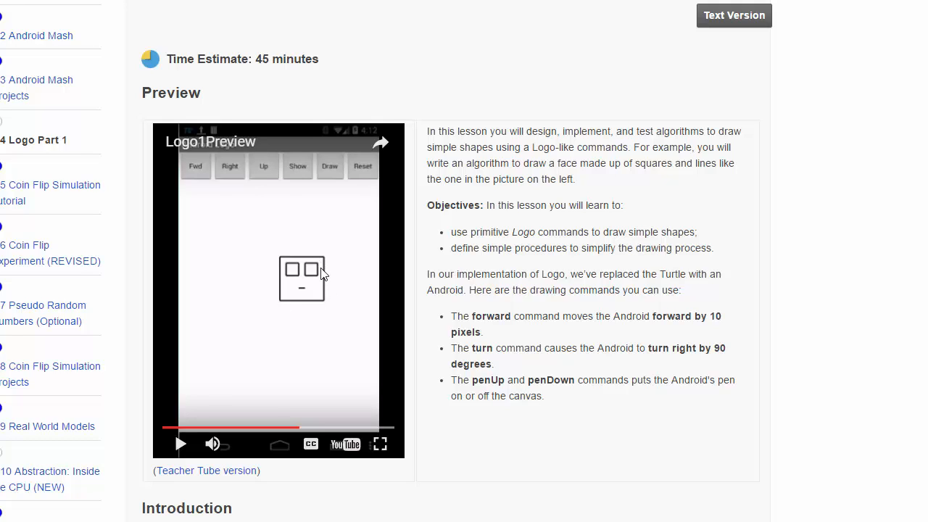
pyautogui.moveTo(321, 273)
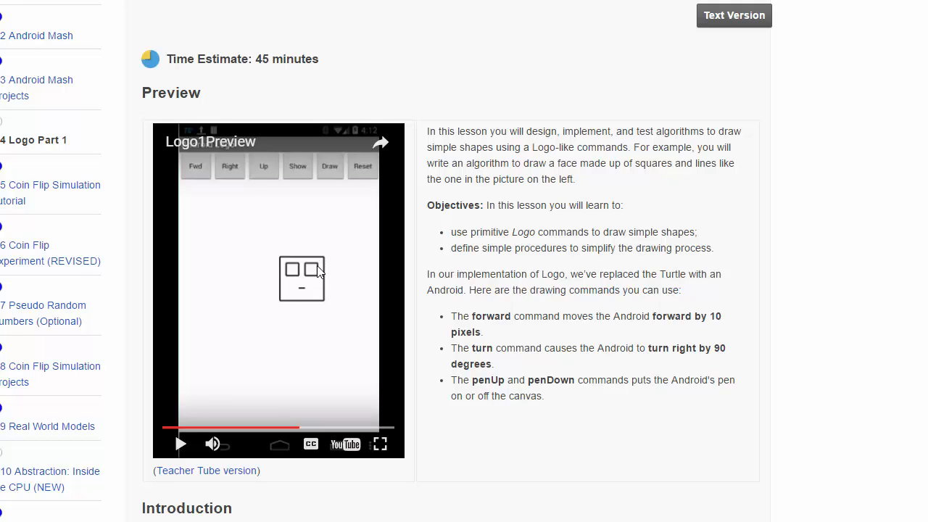
pyautogui.moveTo(322, 272)
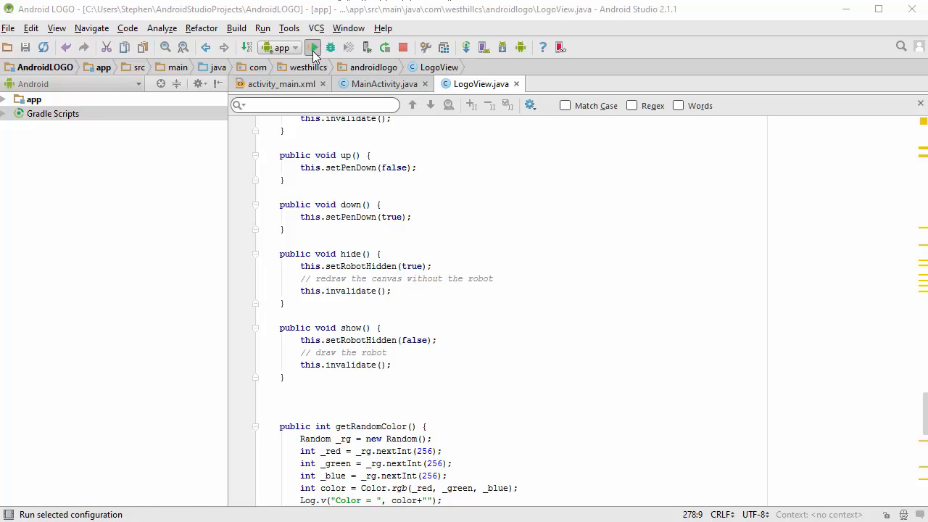
# Step: Build and launch the Android LOGO app on the emulator with Run
pyautogui.click(313, 47)
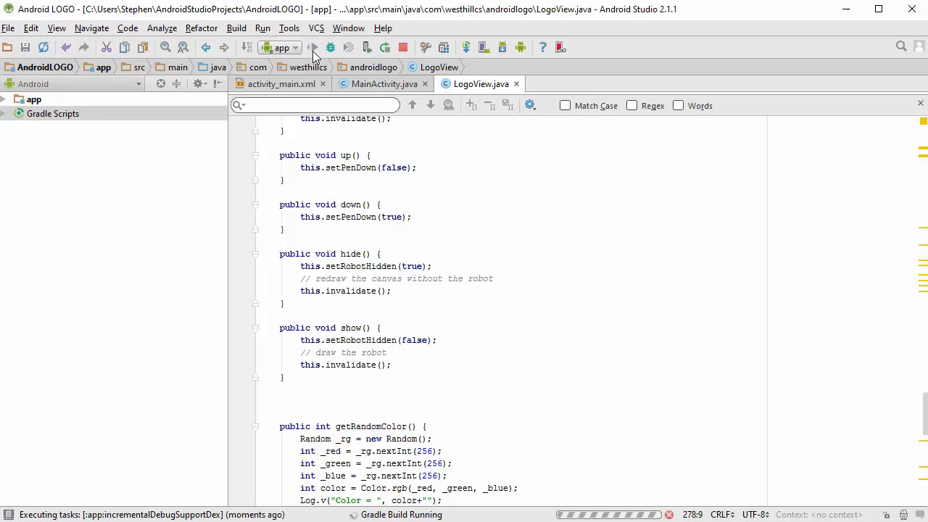
pyautogui.click(313, 47)
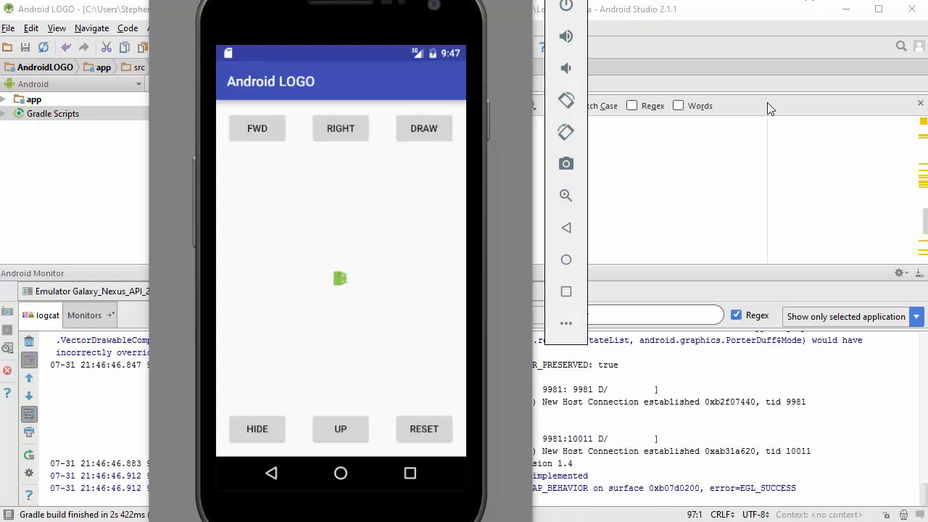
pyautogui.moveTo(659, 114)
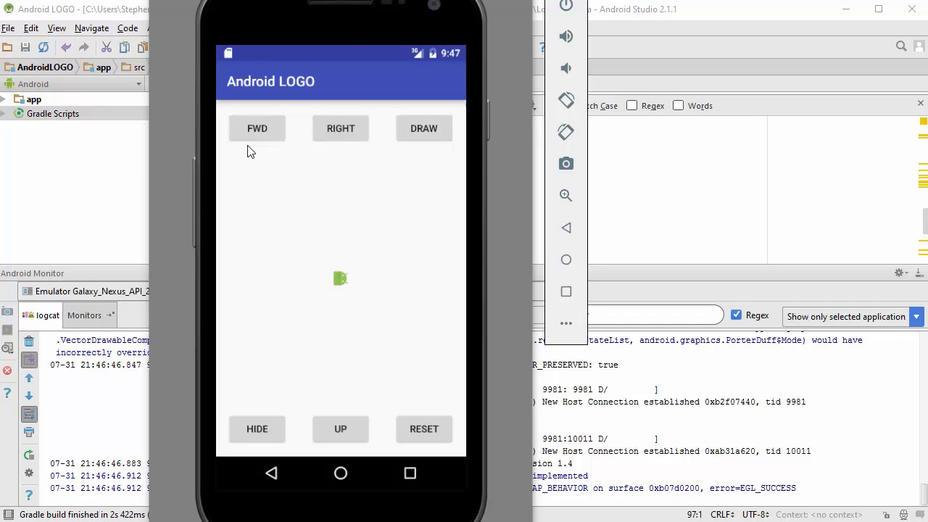
# Step: Move the robot forward to draw a red corner, then a short offset red line
pyautogui.click(257, 128)
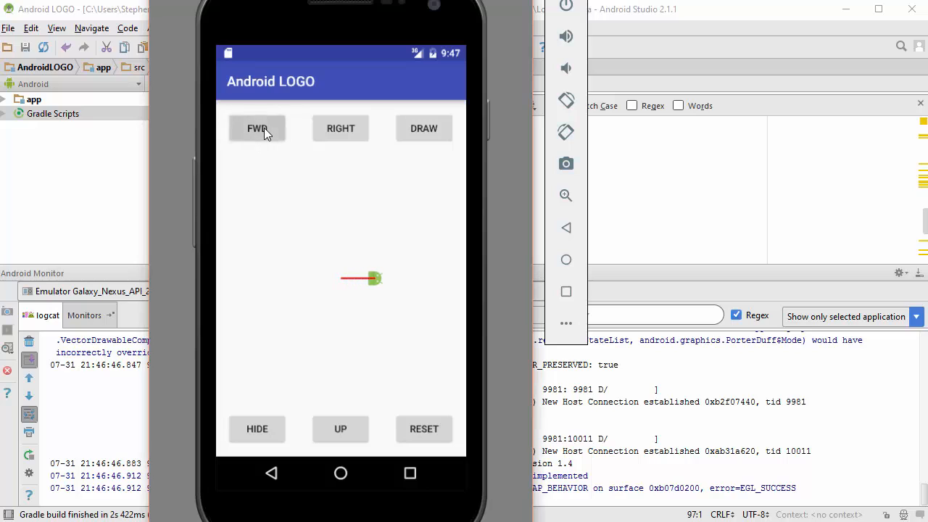
pyautogui.moveTo(340, 132)
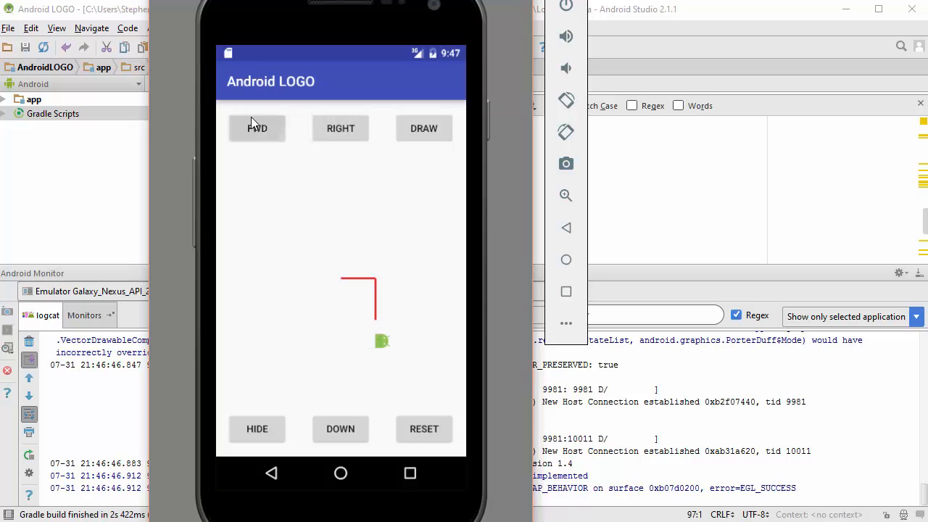
pyautogui.click(340, 428)
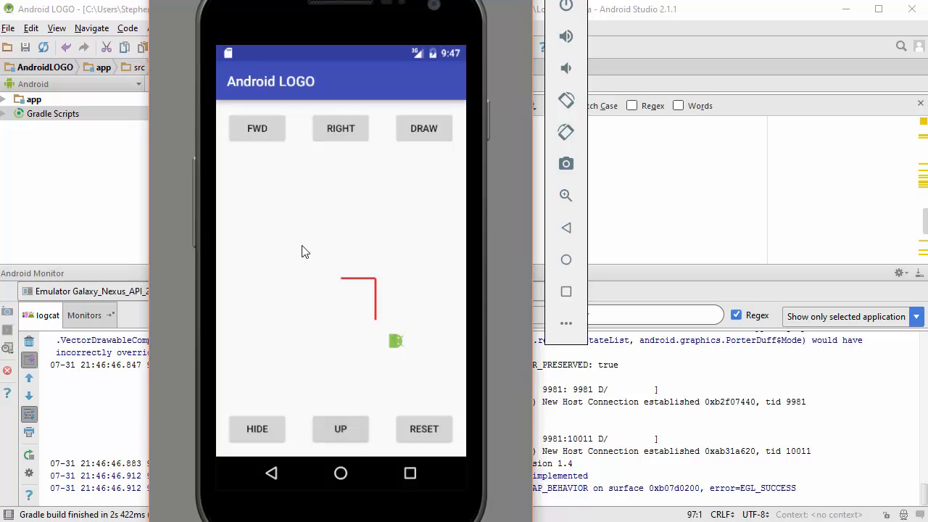
pyautogui.click(257, 129)
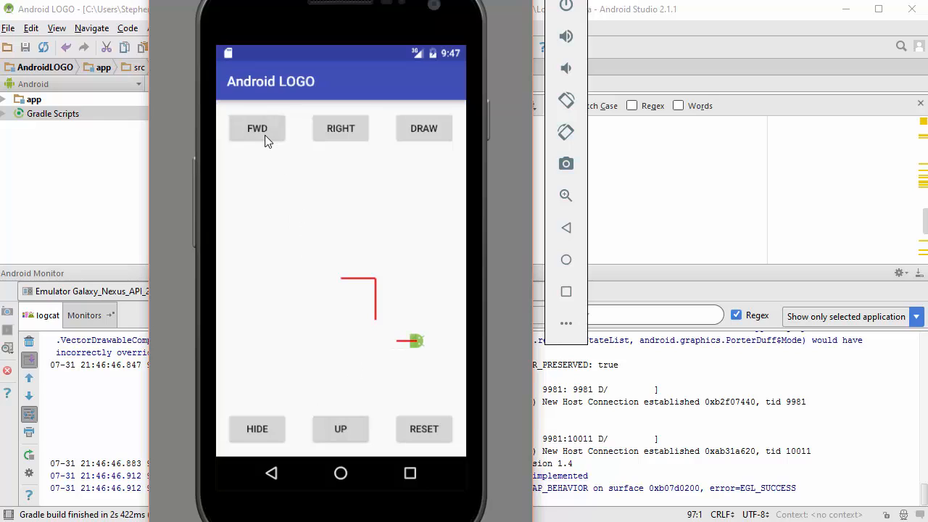
pyautogui.moveTo(390, 348)
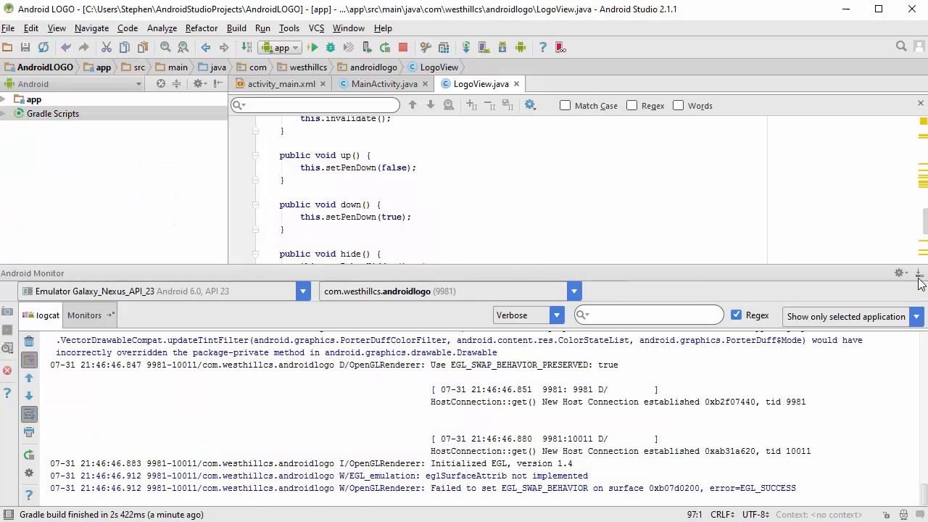
# Step: Minimize the Android Monitor panel and scroll LogoView.java down to the empty drawFace() method
pyautogui.click(918, 272)
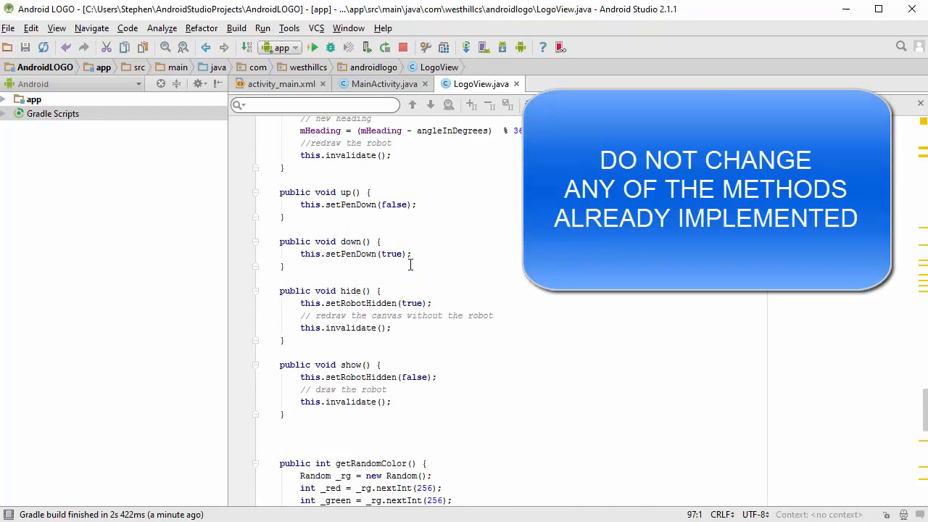
pyautogui.scroll(-3)
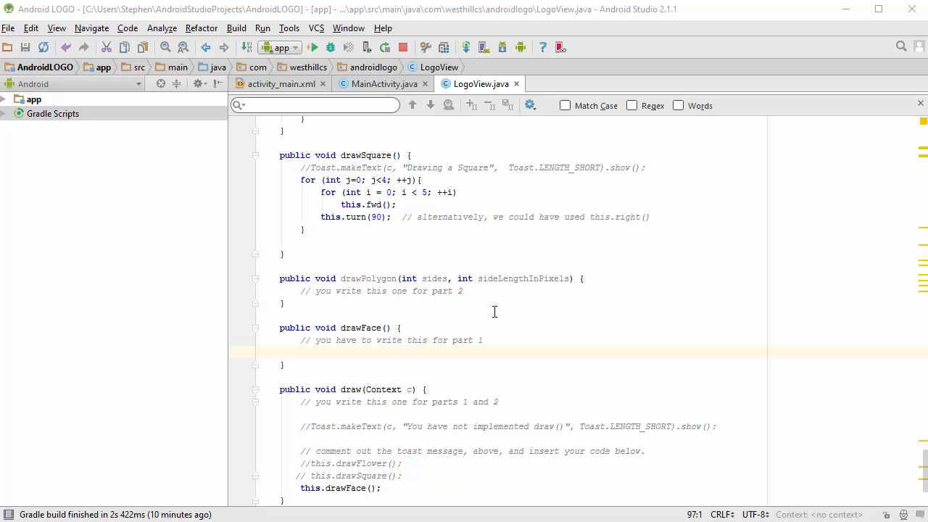
pyautogui.moveTo(254, 429)
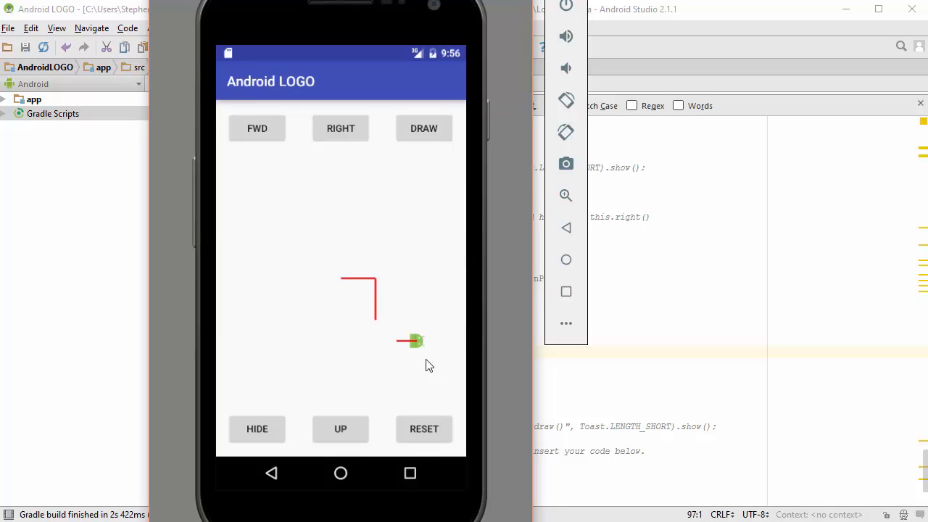
# Step: Reset the canvas and draw the large red square face outline
pyautogui.click(425, 428)
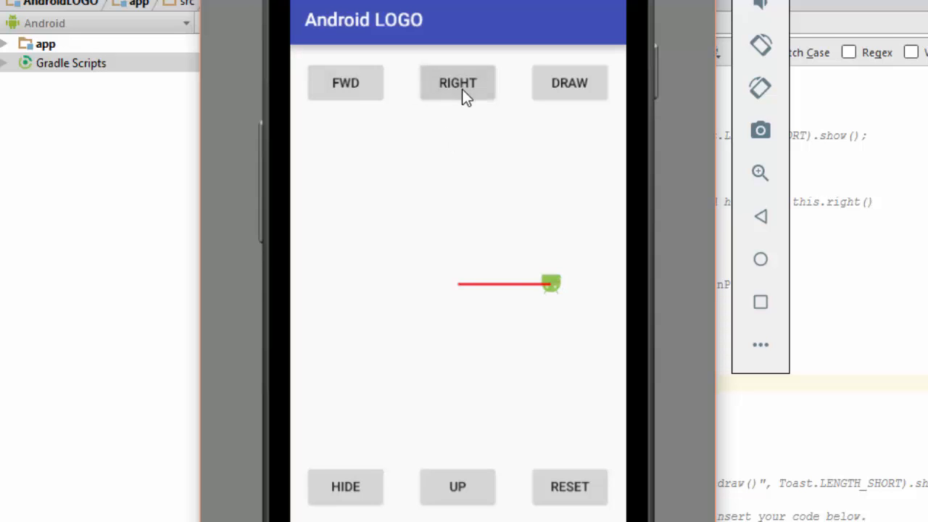
pyautogui.click(345, 82)
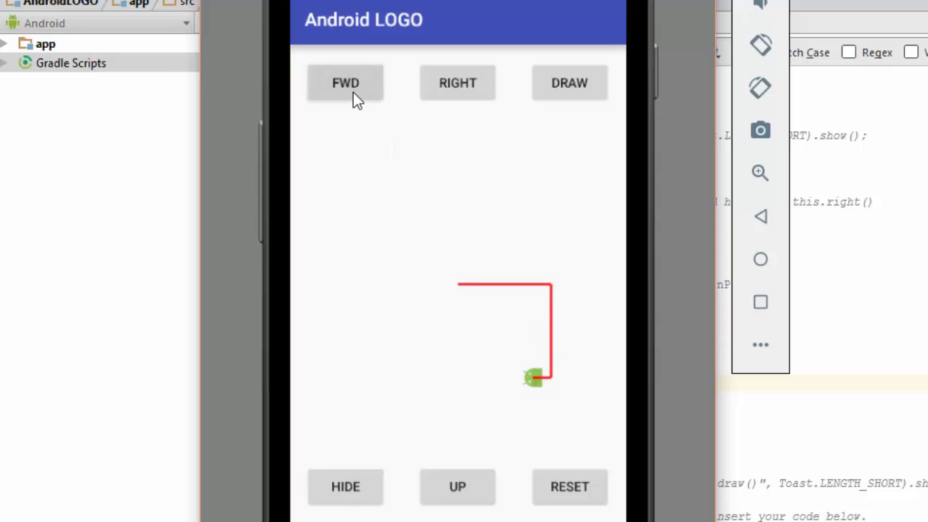
pyautogui.click(345, 83)
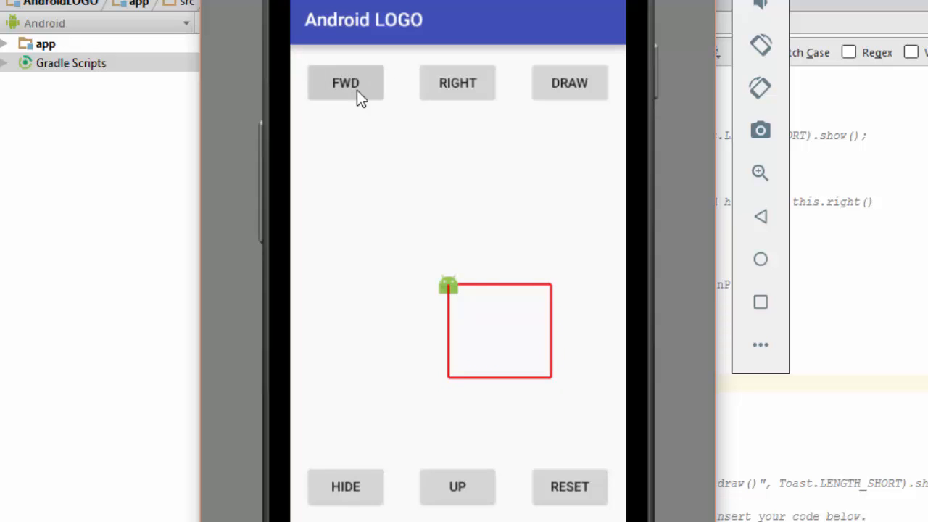
pyautogui.moveTo(457, 95)
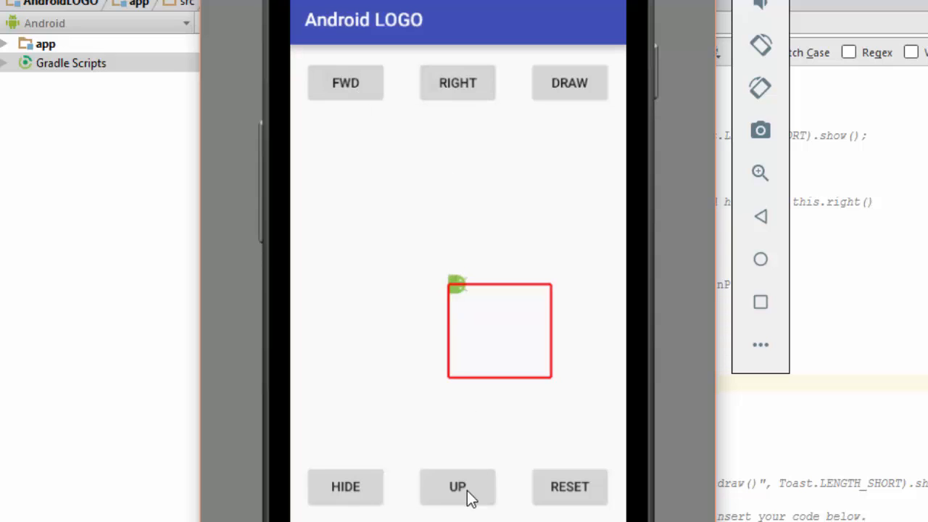
# Step: Lift the pen, move inside the square, and draw a small rectangular eye
pyautogui.click(458, 487)
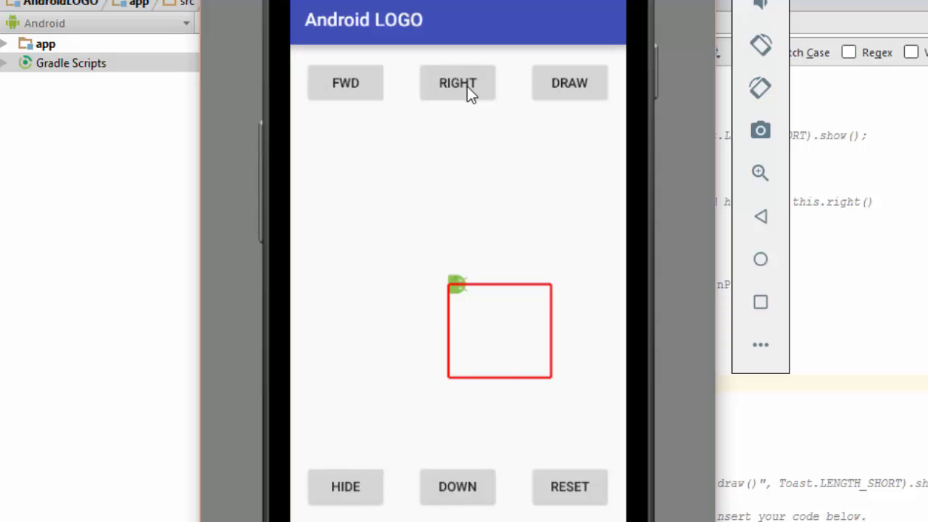
pyautogui.click(345, 81)
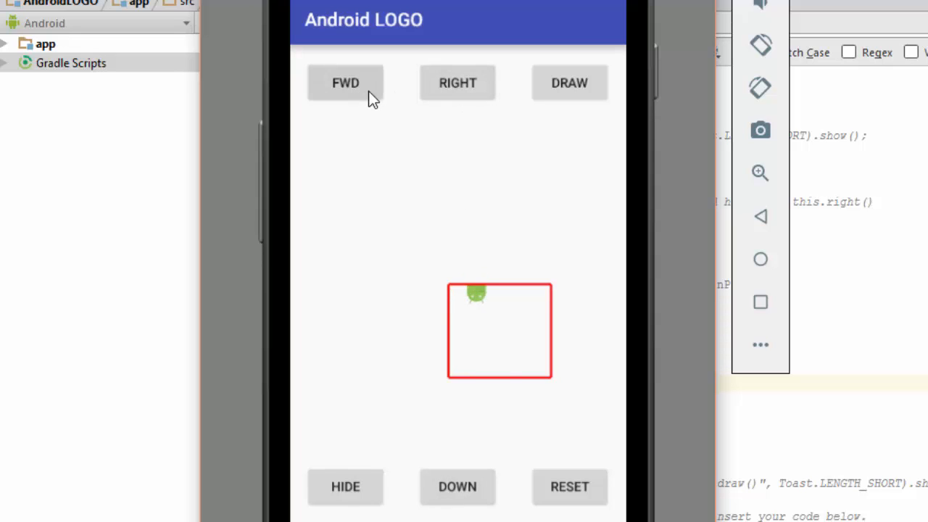
pyautogui.click(457, 486)
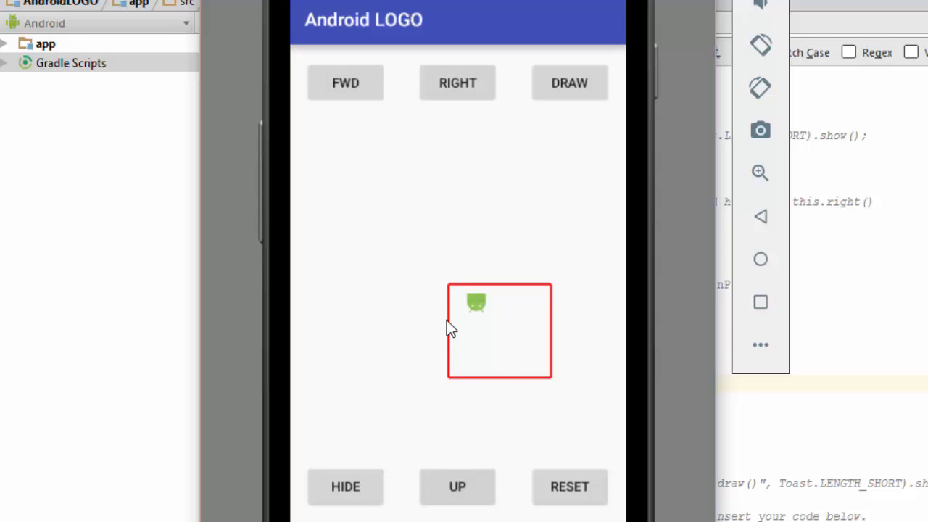
pyautogui.click(345, 83)
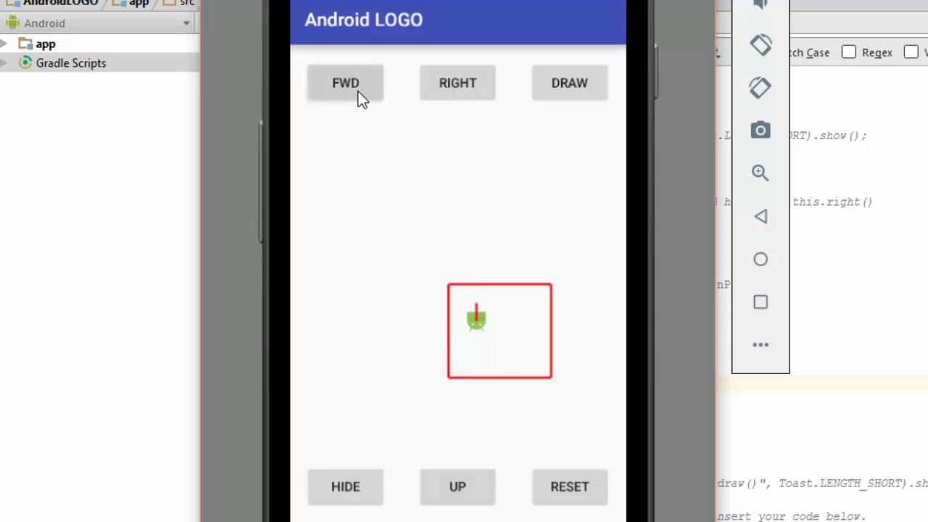
pyautogui.click(458, 82)
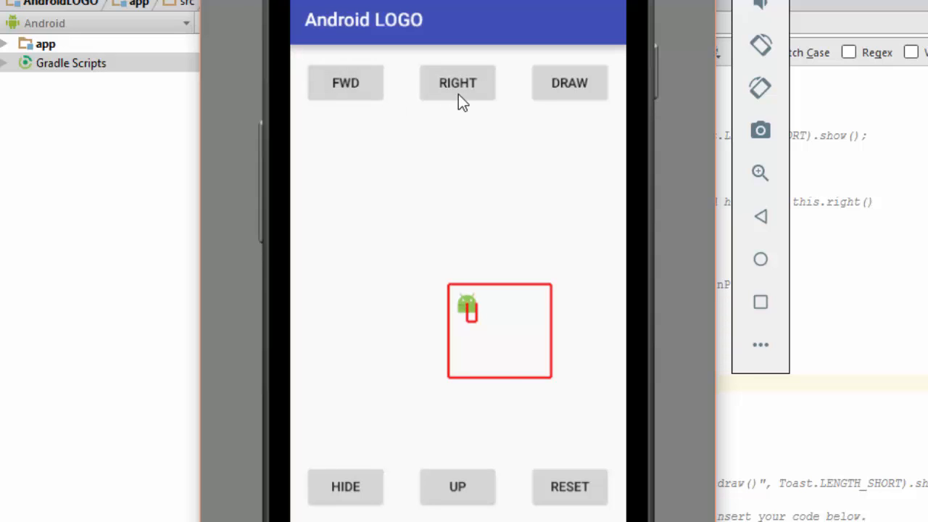
pyautogui.click(457, 82)
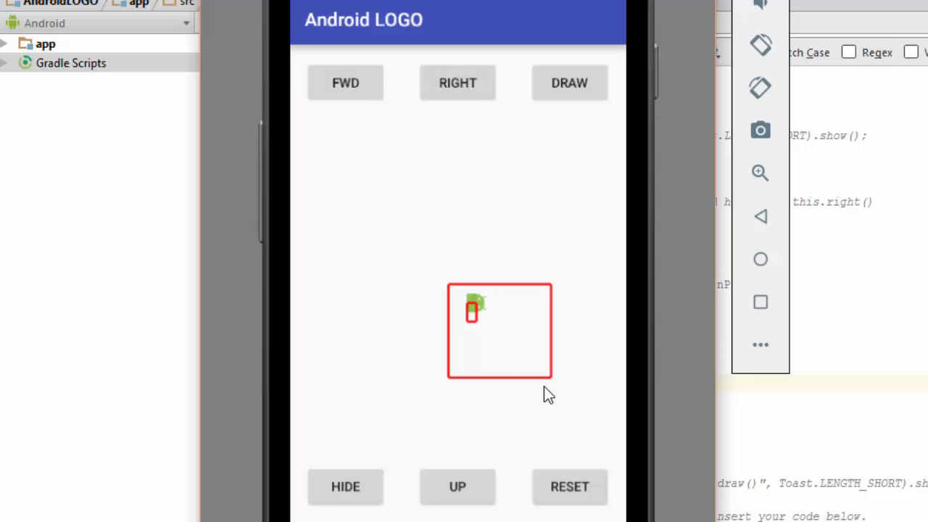
pyautogui.moveTo(525, 307)
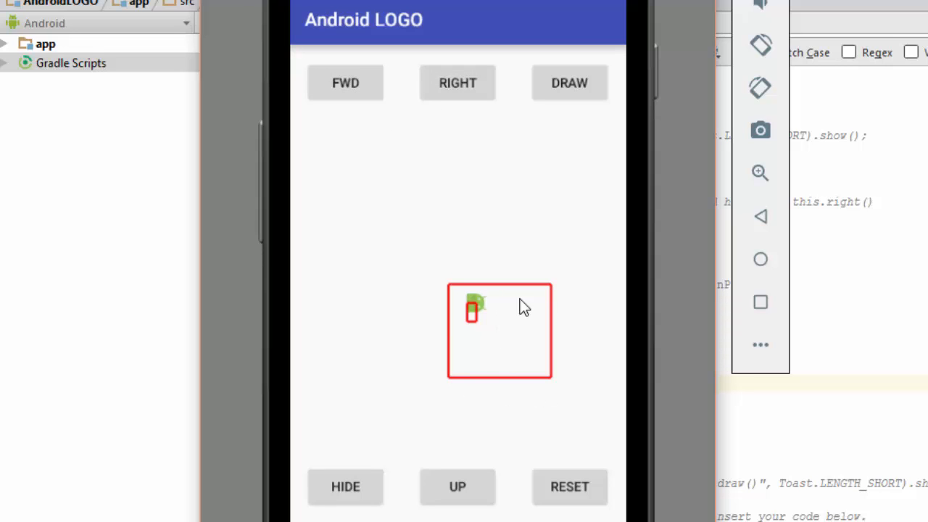
pyautogui.moveTo(532, 365)
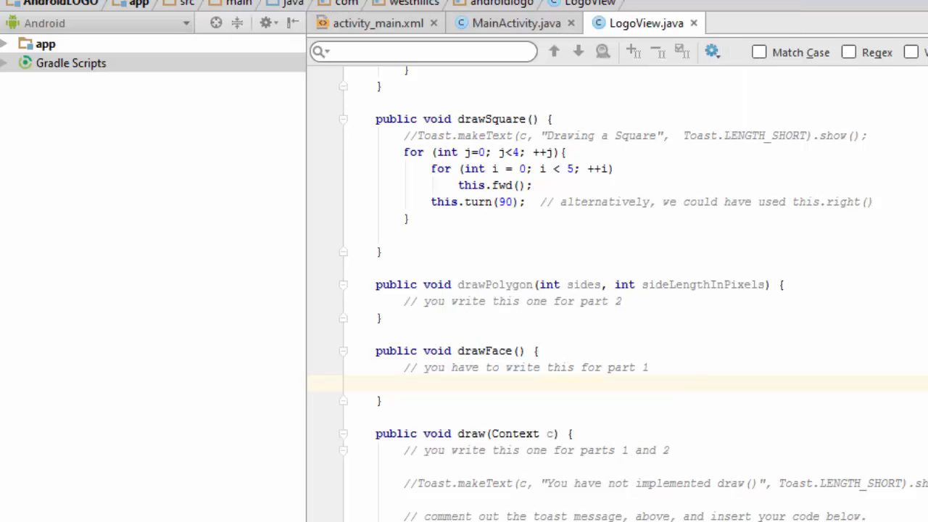
pyautogui.moveTo(798, 299)
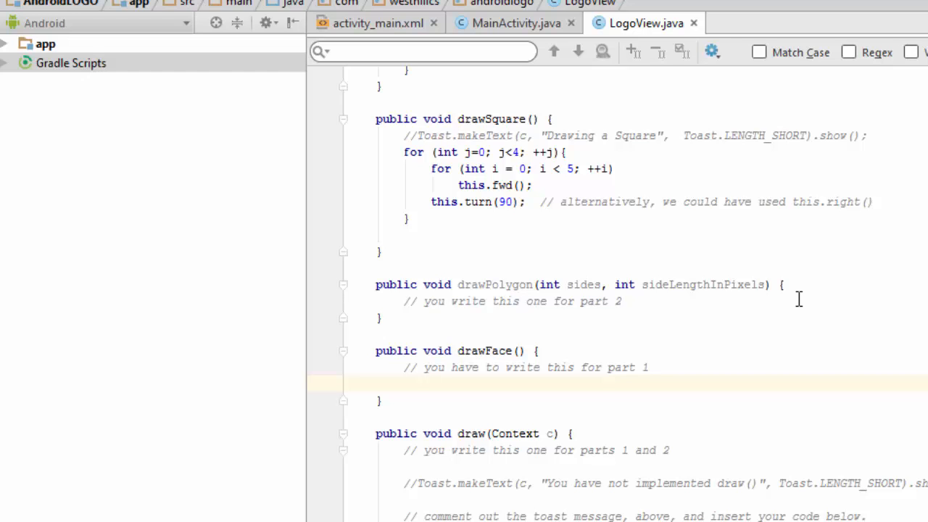
# Step: Place the cursor inside the empty drawFace() method body in LogoView.java
pyautogui.click(649, 368)
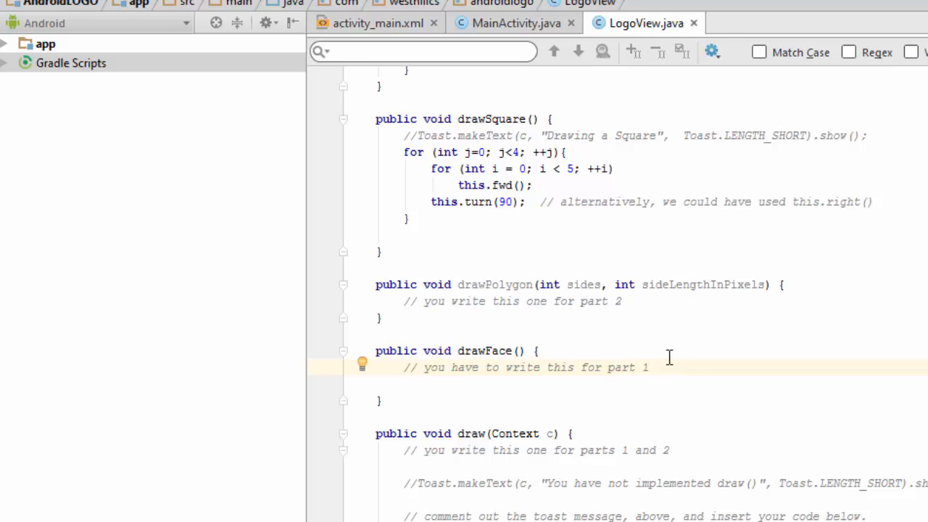
pyautogui.moveTo(739, 323)
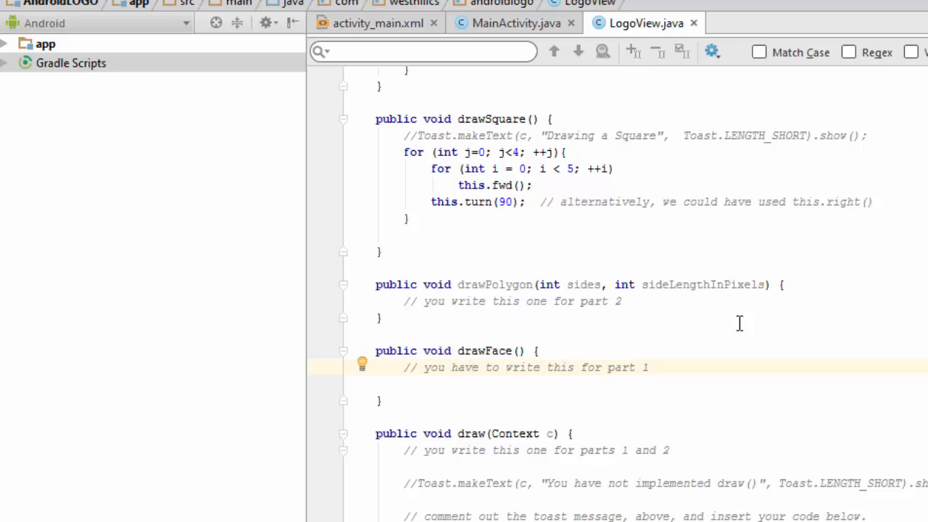
pyautogui.moveTo(791, 293)
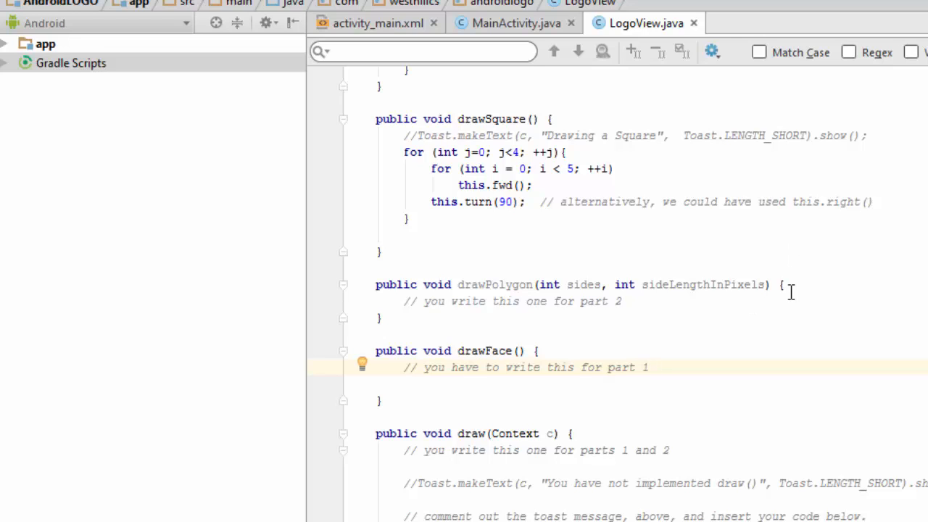